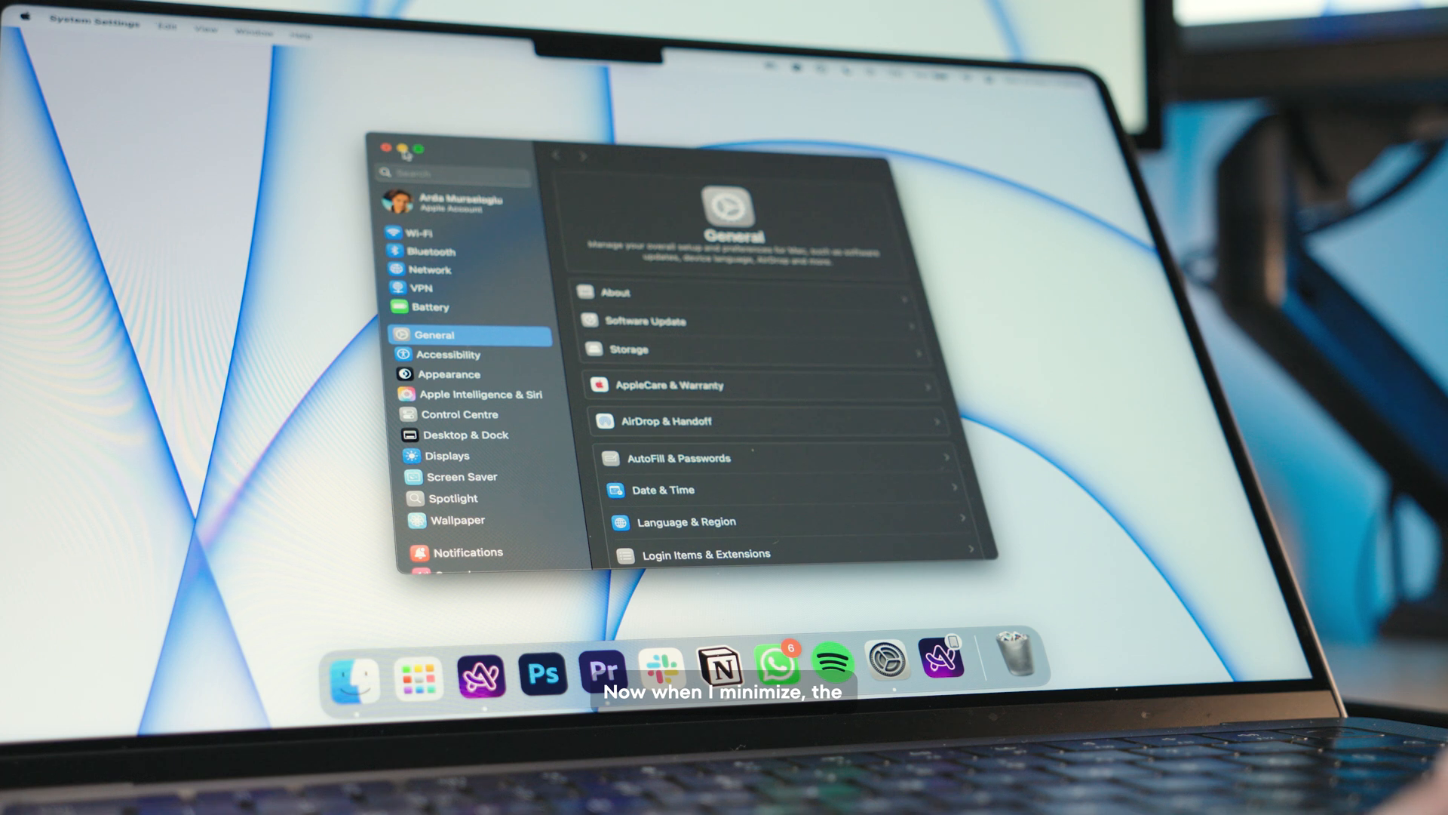
# Step: Turn on the path bar in the Finder Movies window via View > Show Path Bar
pyautogui.click(397, 147)
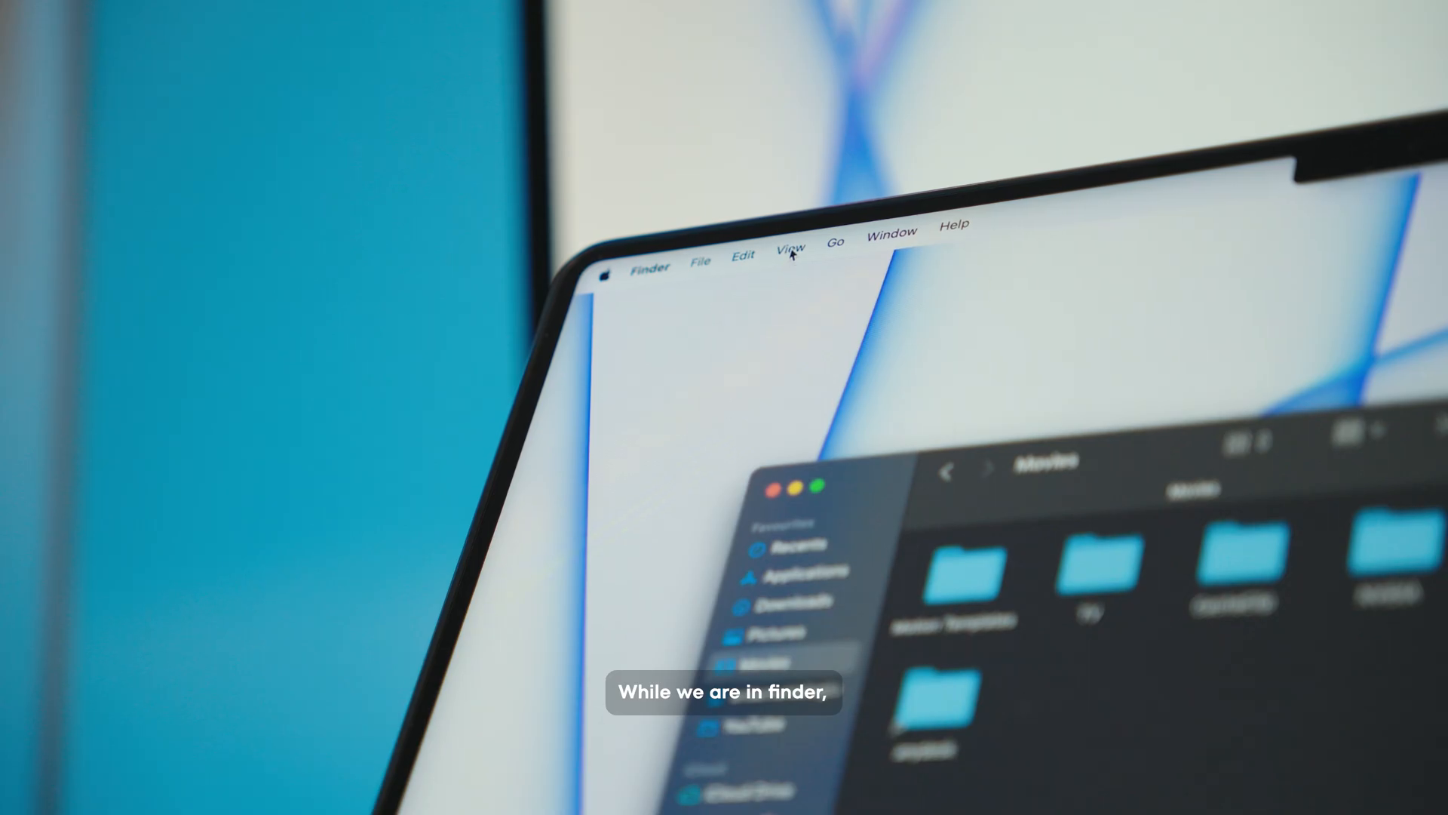
# Step: Turn on the Finder status bar to show item count and free space
pyautogui.click(790, 247)
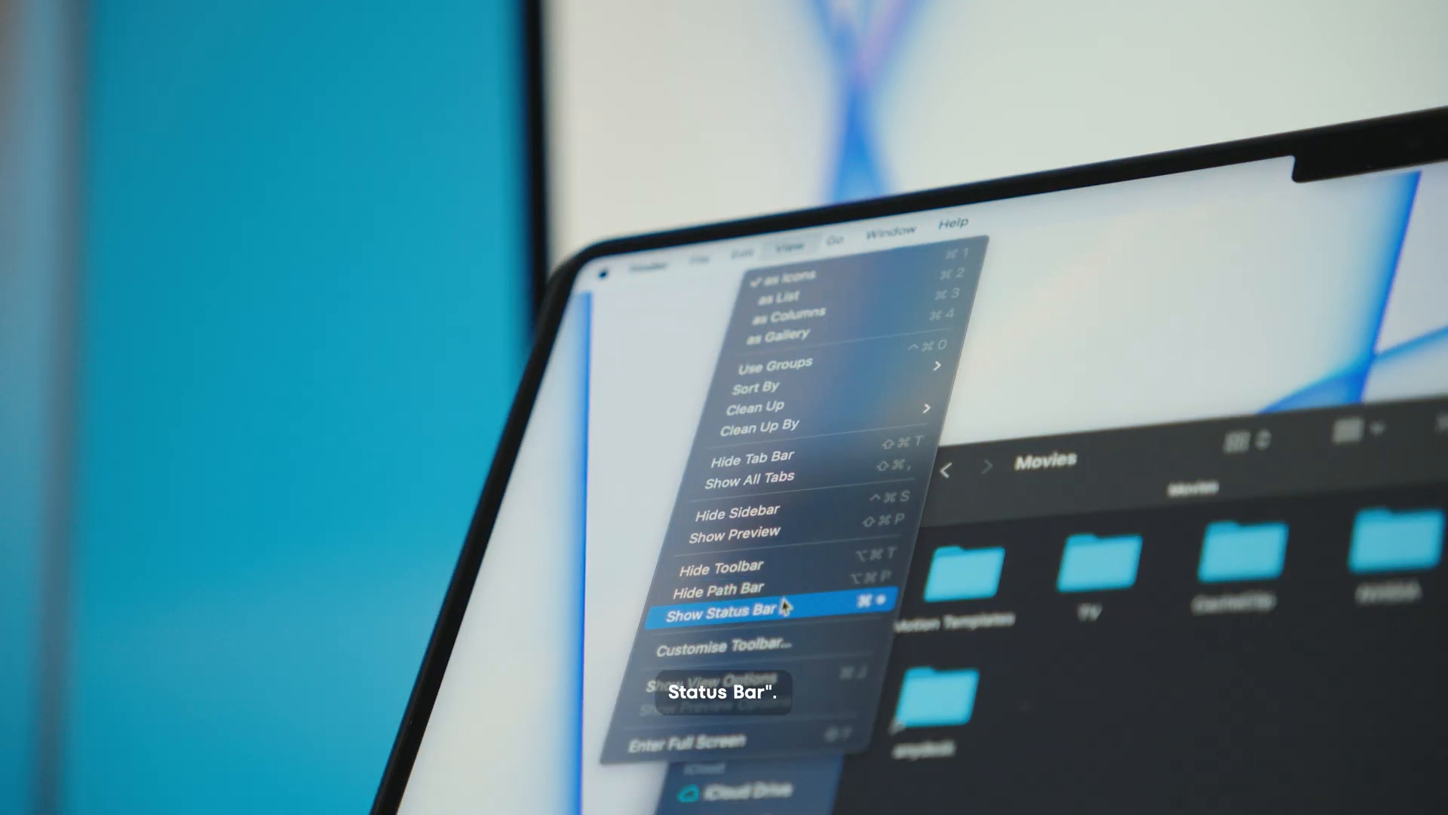
pyautogui.click(719, 612)
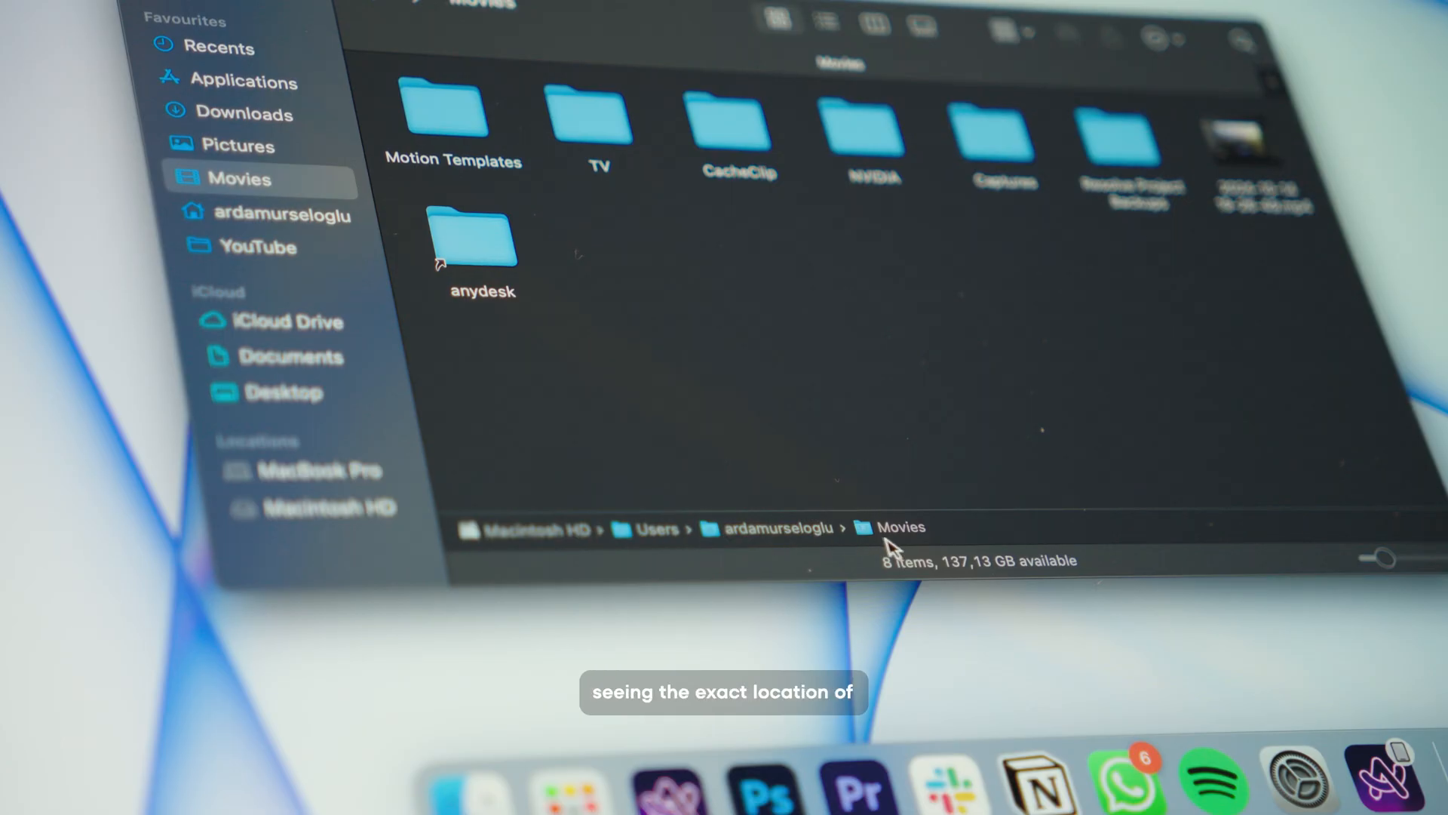
pyautogui.moveTo(1002, 580)
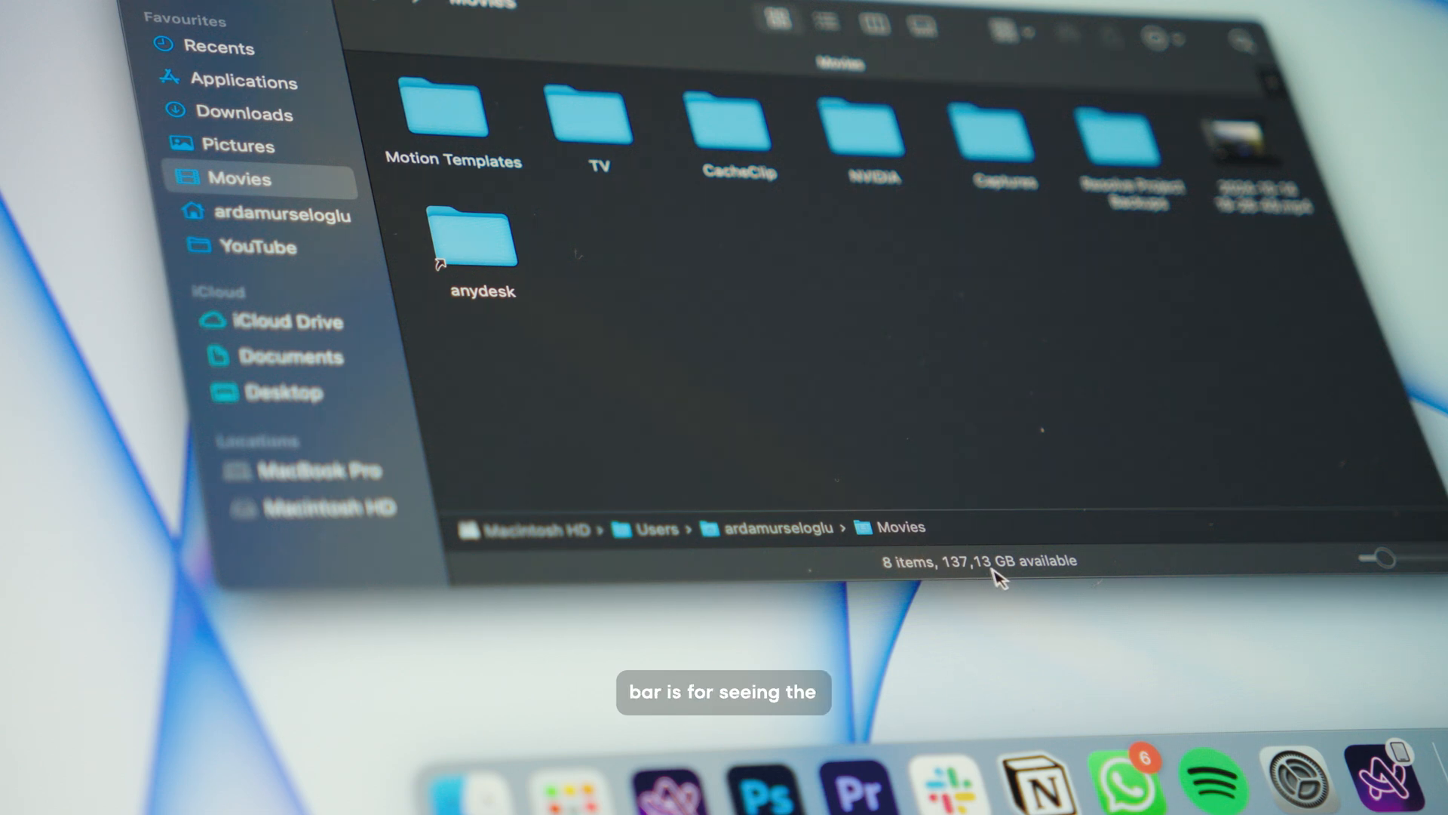
pyautogui.moveTo(919, 580)
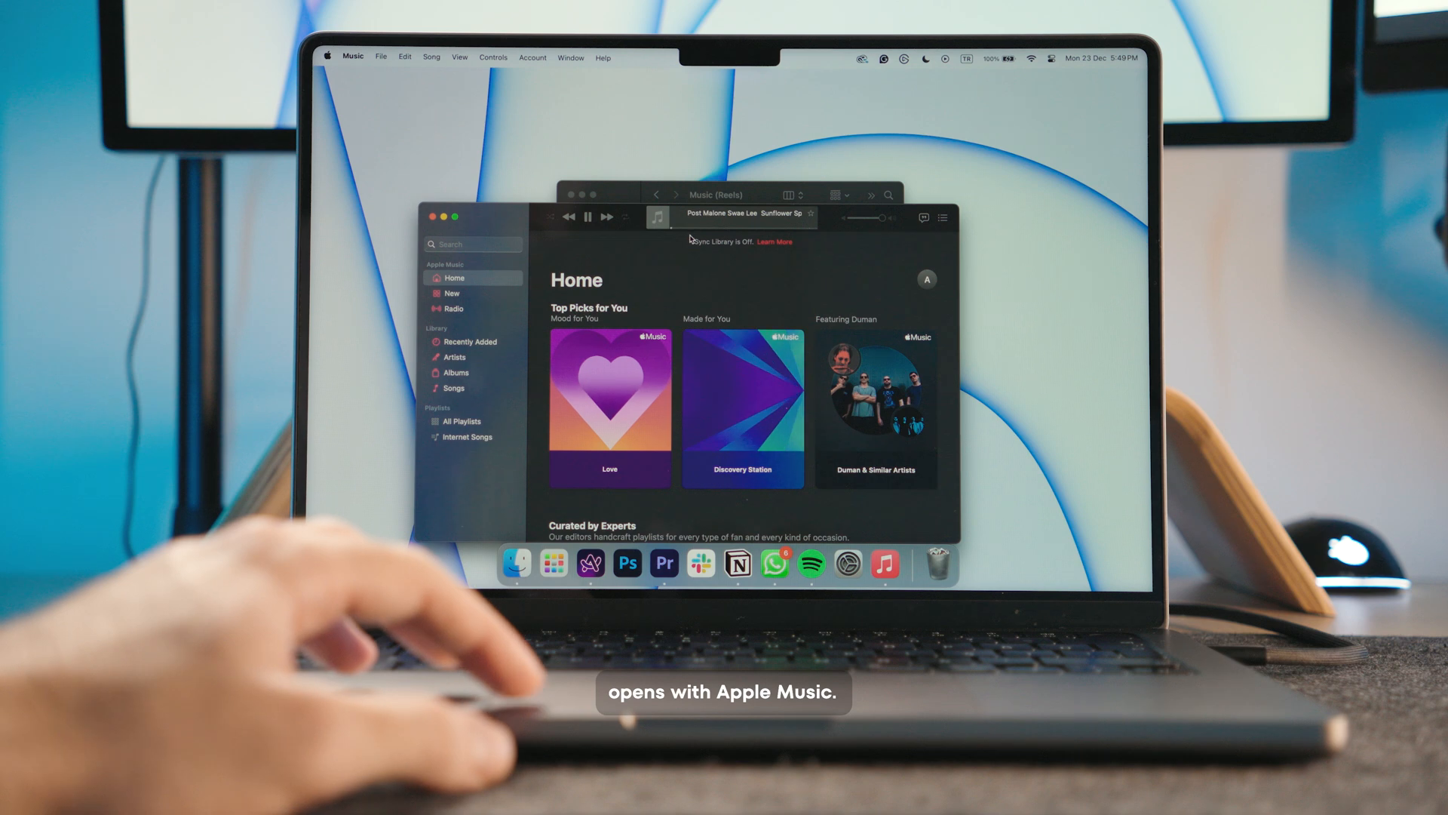
# Step: Bring up the context menu on the audio file to reach Get Info
pyautogui.rightClick(545, 260)
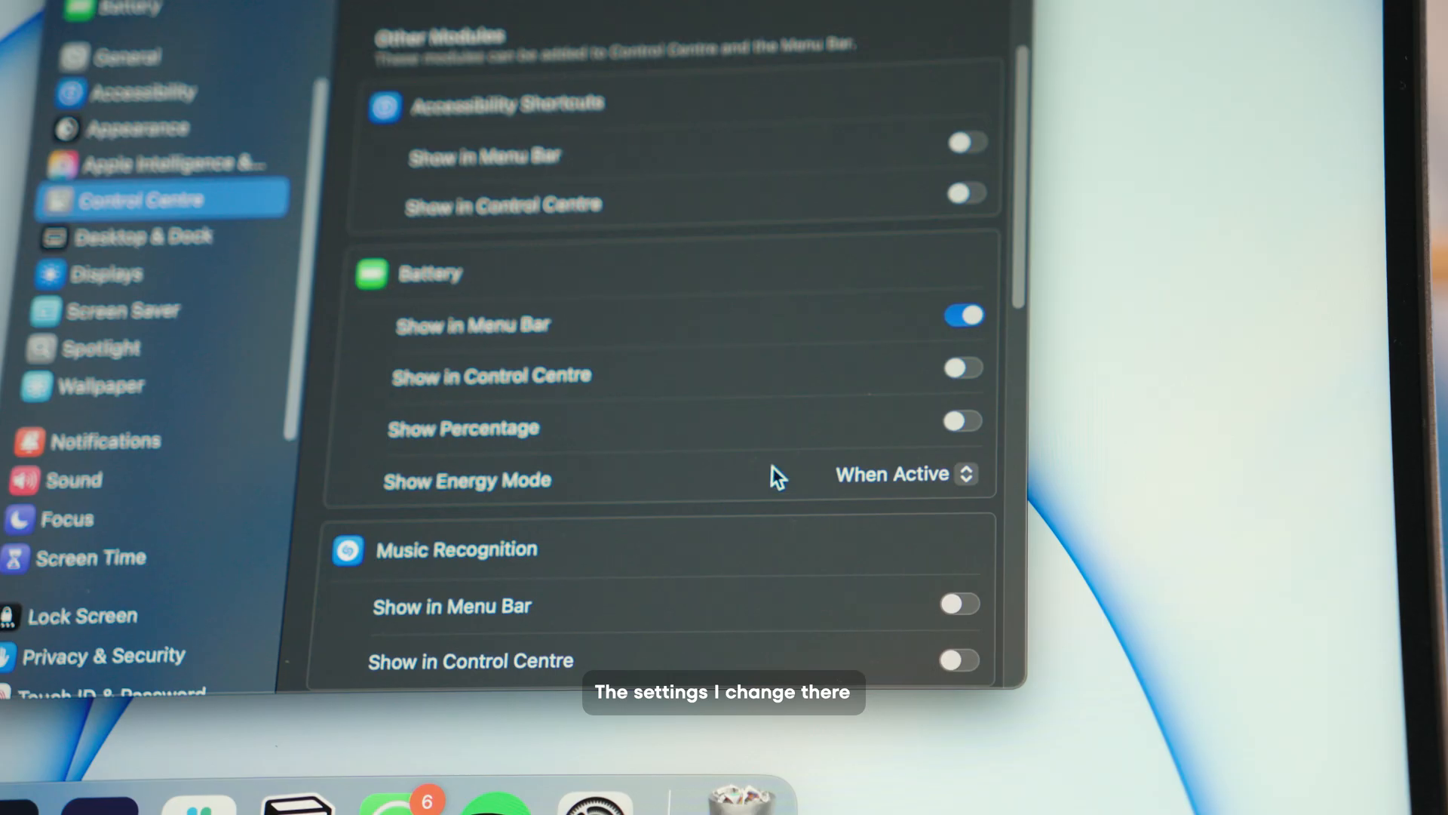
# Step: Set Spotlight and Siri to Don't Show in Menu Bar in Control Centre
pyautogui.click(960, 421)
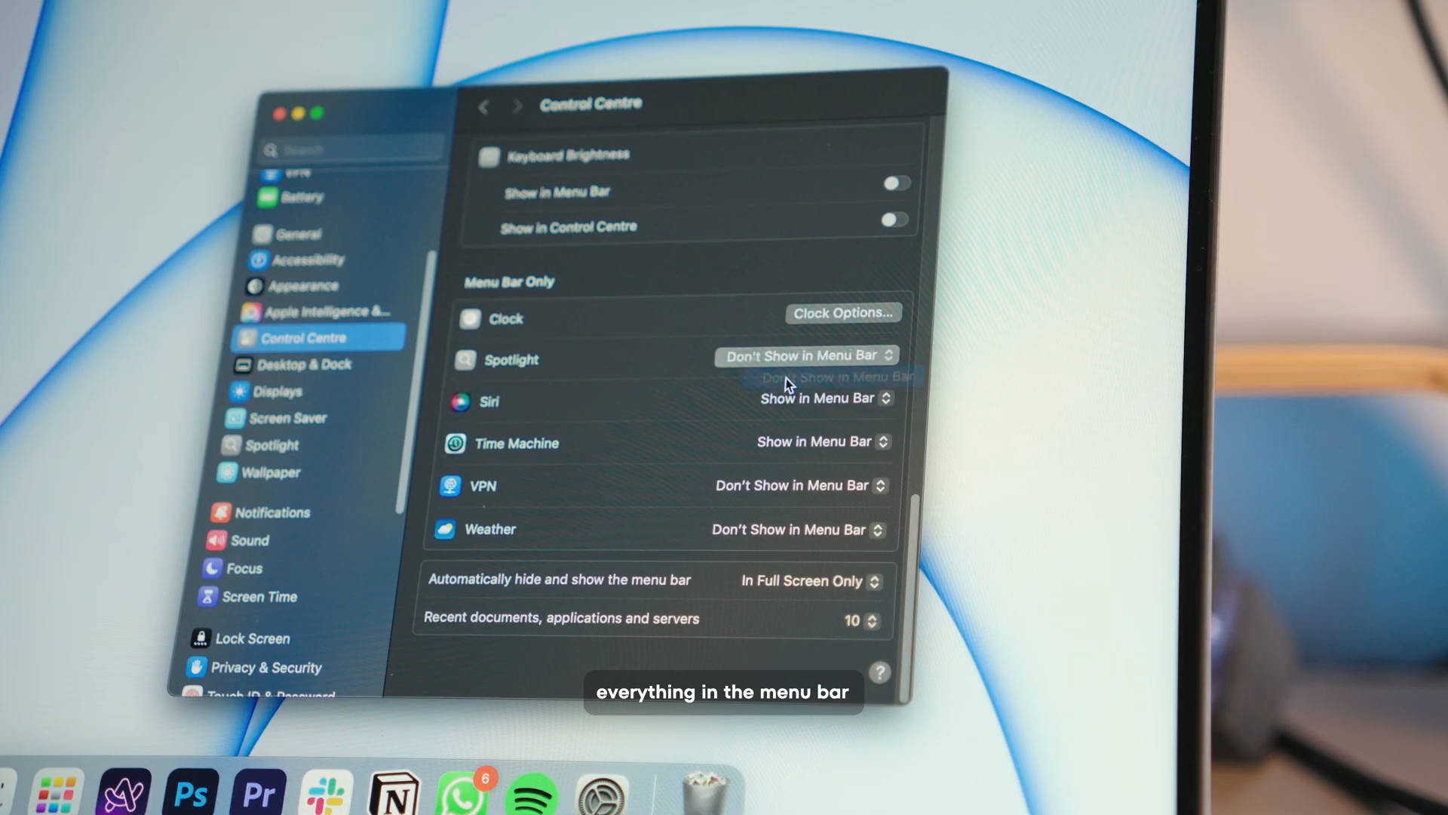
pyautogui.click(831, 377)
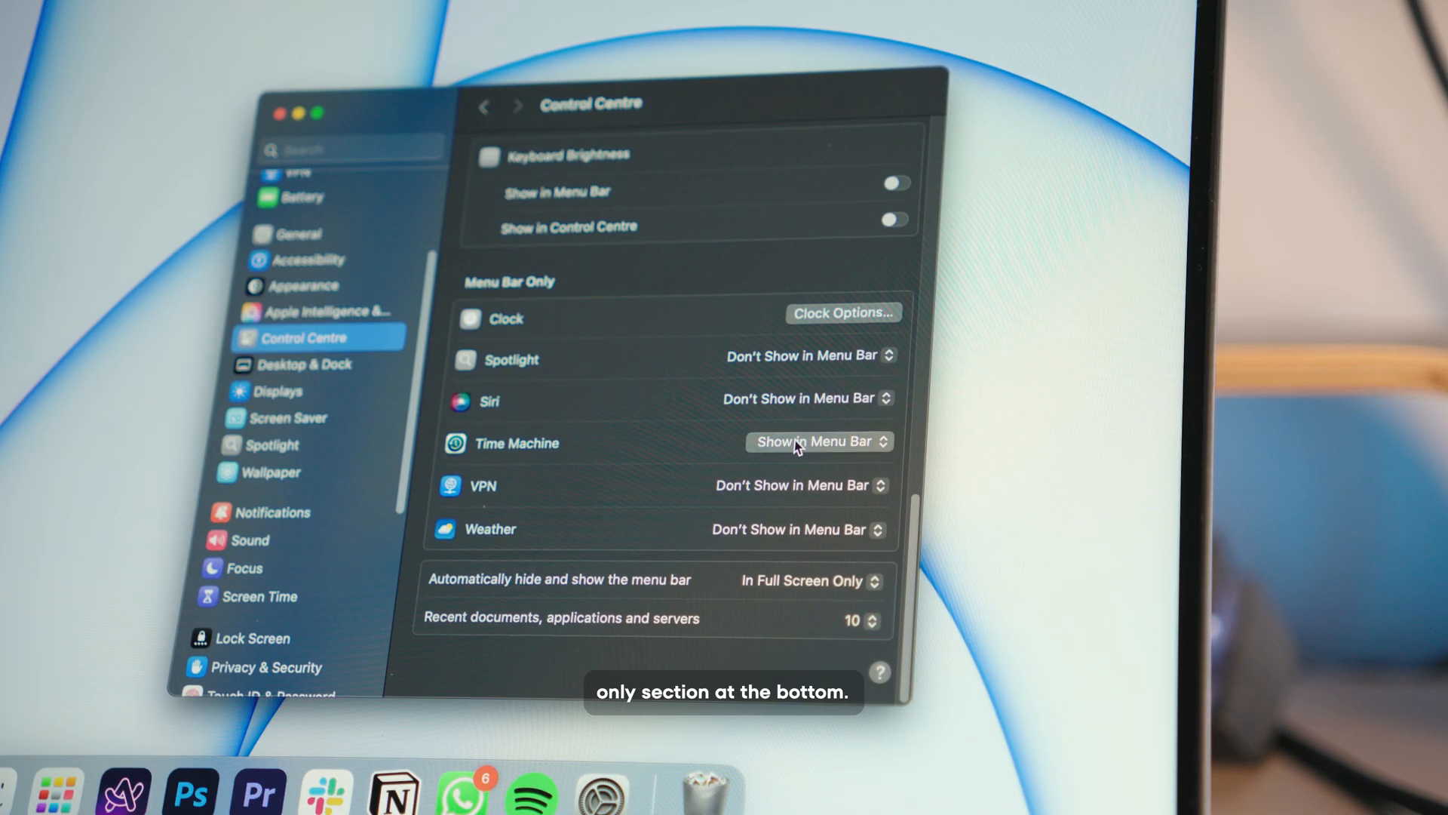